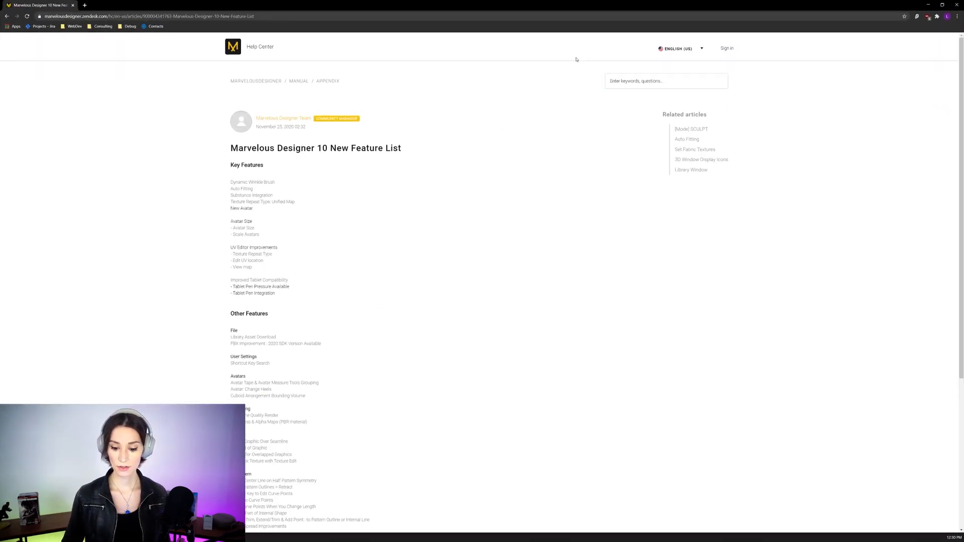
Scroll through the MD10 New Feature List article before returning to the empty scene.
{"action": "scroll", "scroll_direction": "down", "scroll_amount": 3}
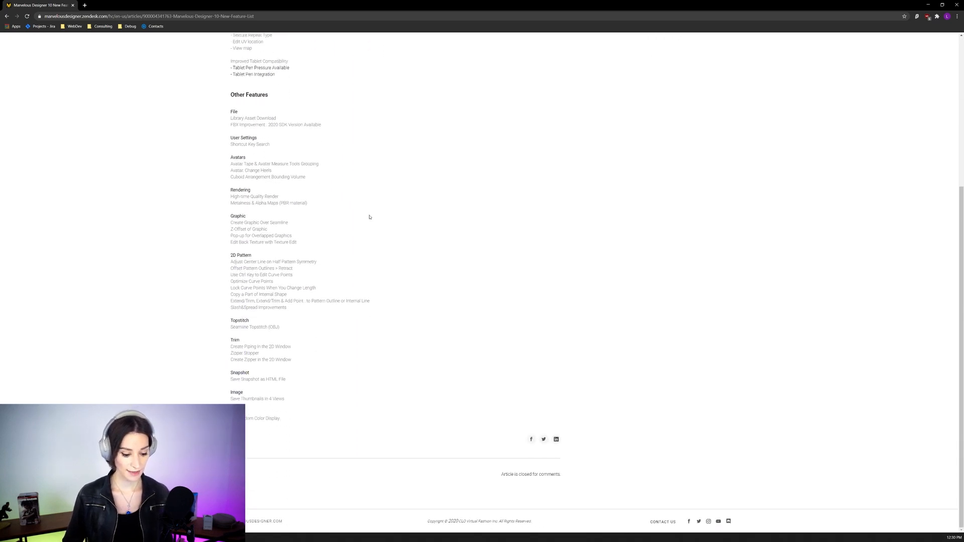
{"action": "scroll", "scroll_direction": "up", "scroll_amount": 3}
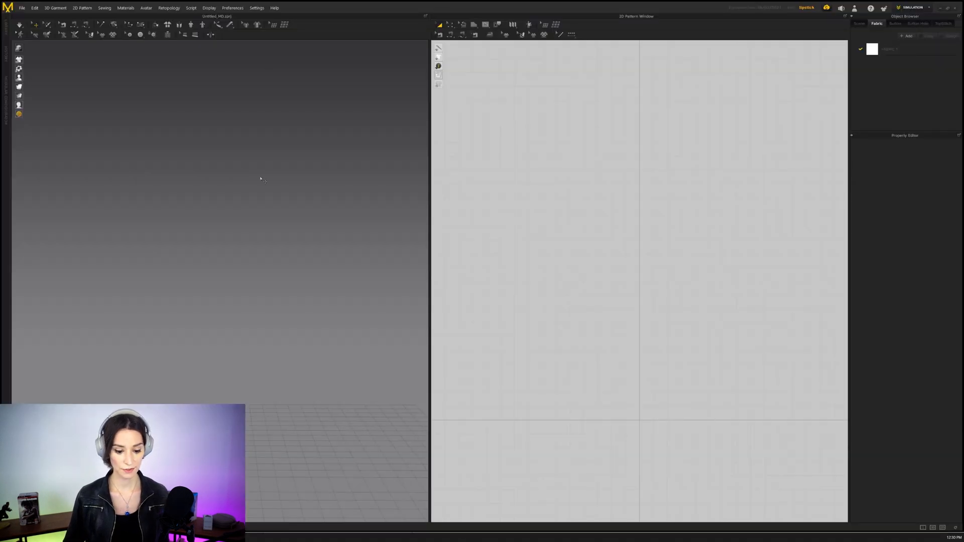
Load the blouse project and switch the workspace to Sculpt mode.
{"action": "left_click", "coordinate": [21, 7]}
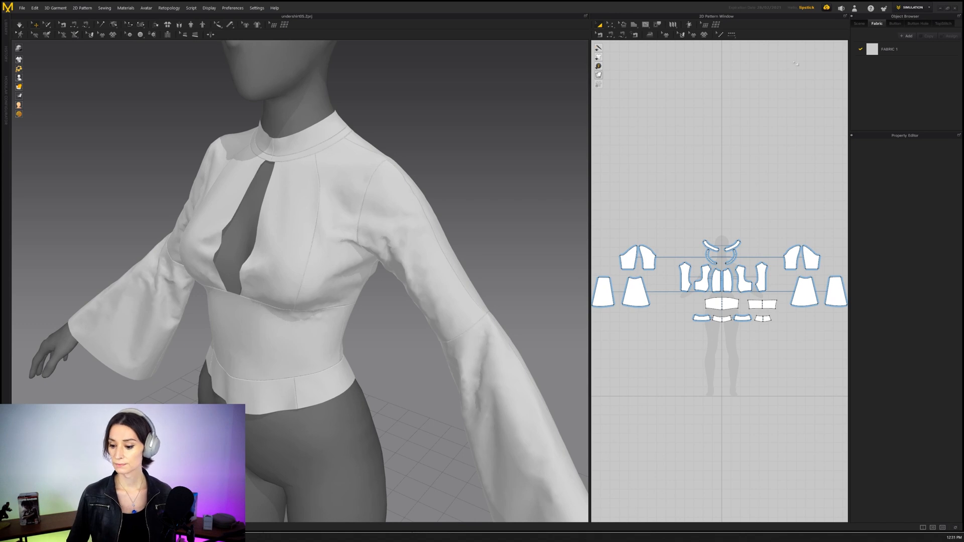
{"action": "left_click", "coordinate": [910, 7]}
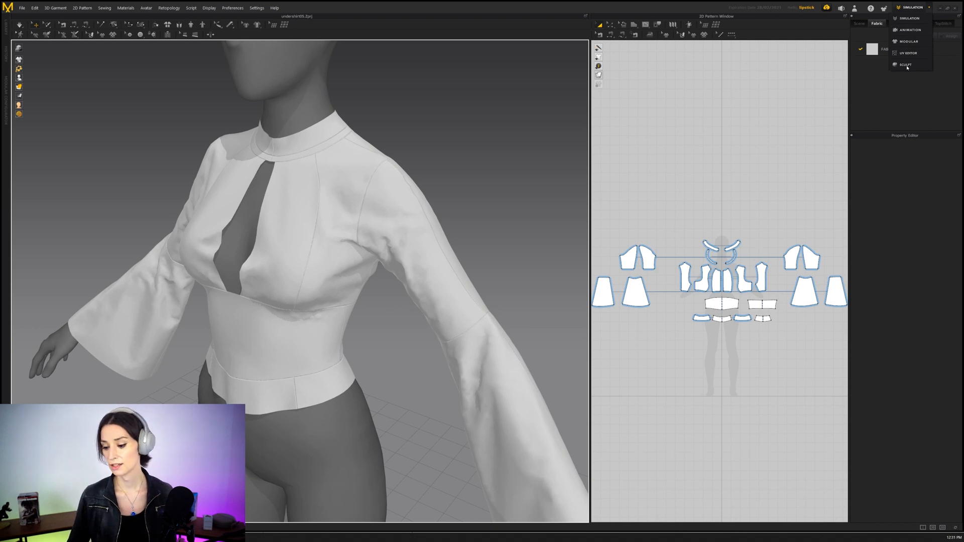
{"action": "left_click", "coordinate": [905, 64]}
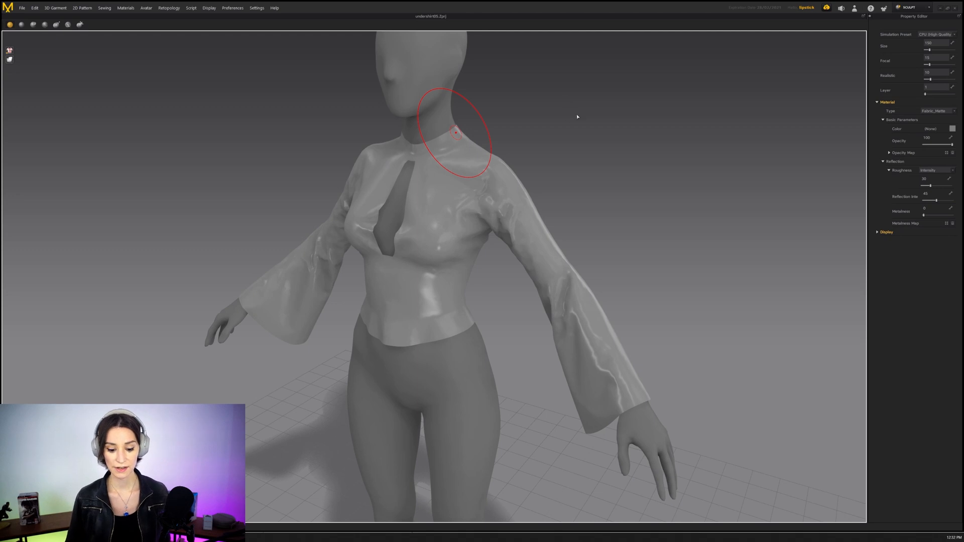
{"action": "mouse_move", "coordinate": [428, 263]}
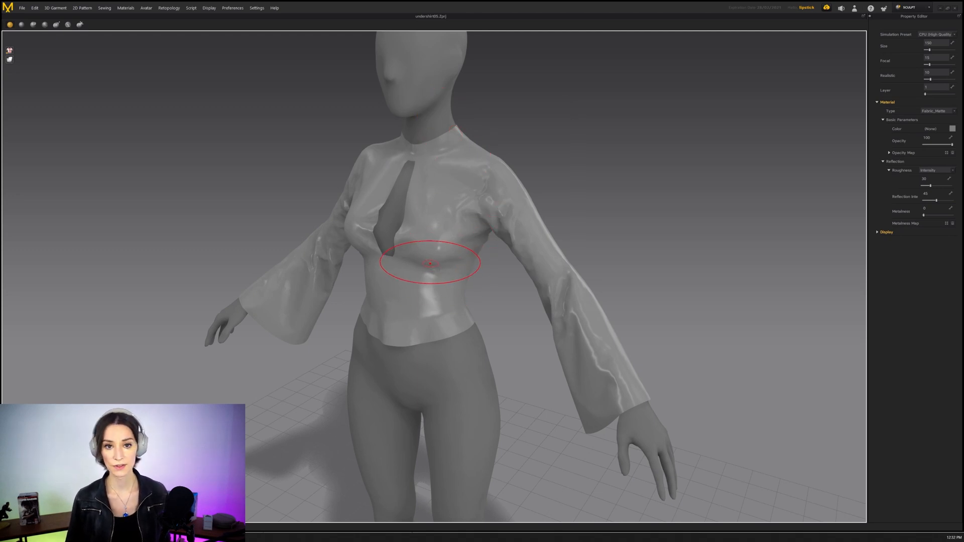
{"action": "mouse_move", "coordinate": [464, 220]}
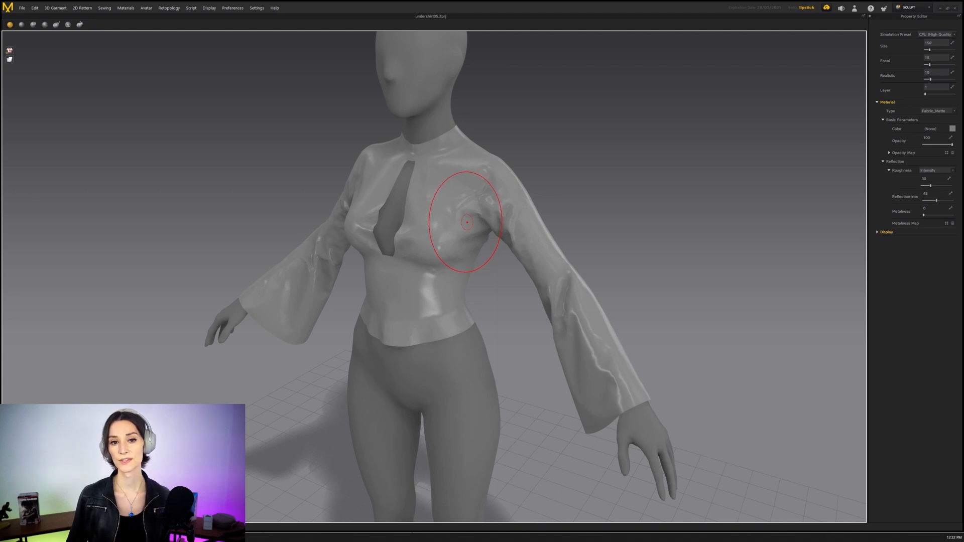
{"action": "mouse_move", "coordinate": [435, 228]}
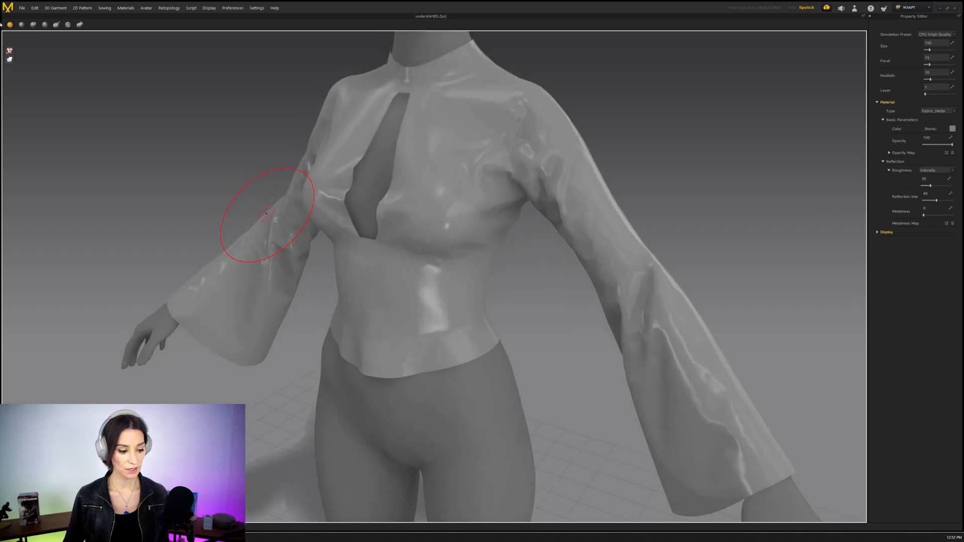
{"action": "mouse_move", "coordinate": [10, 24]}
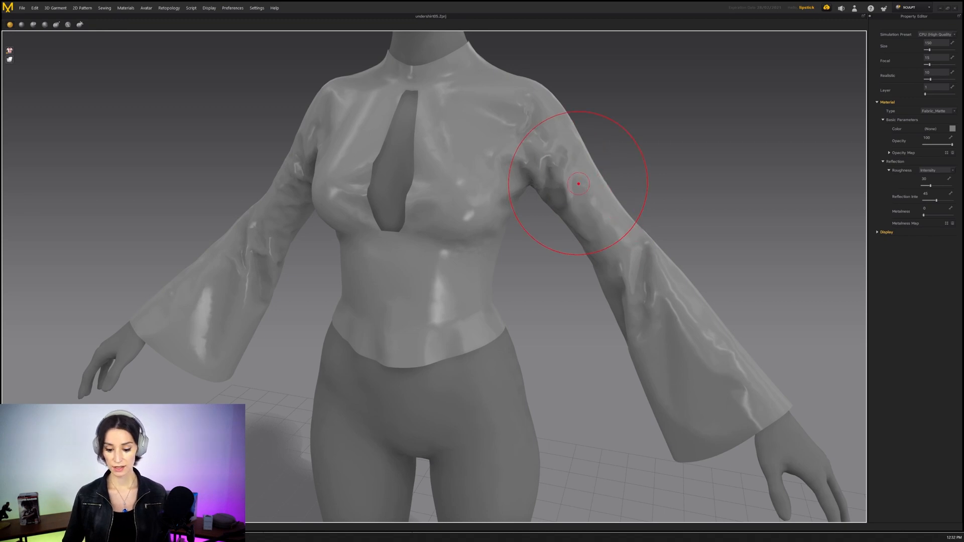
{"action": "mouse_move", "coordinate": [581, 188]}
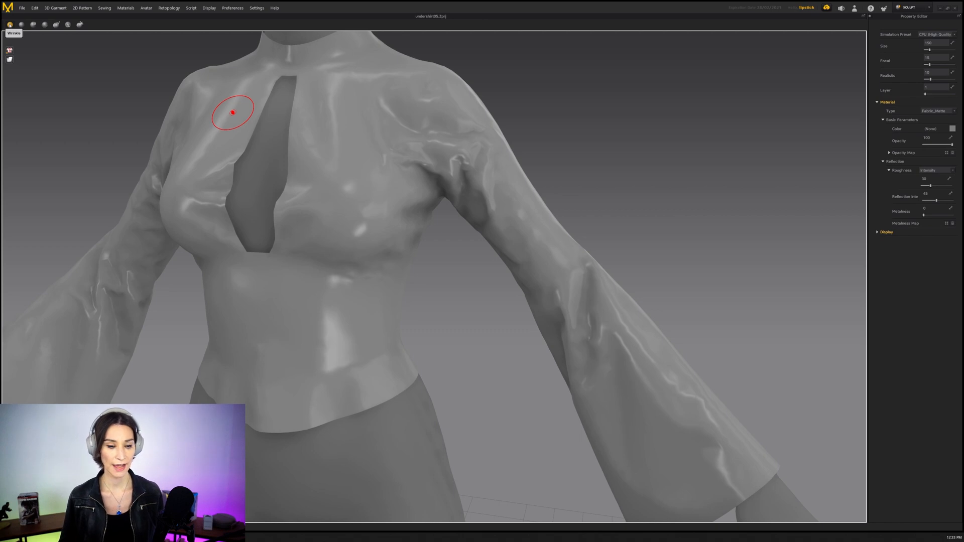
{"action": "mouse_move", "coordinate": [32, 24]}
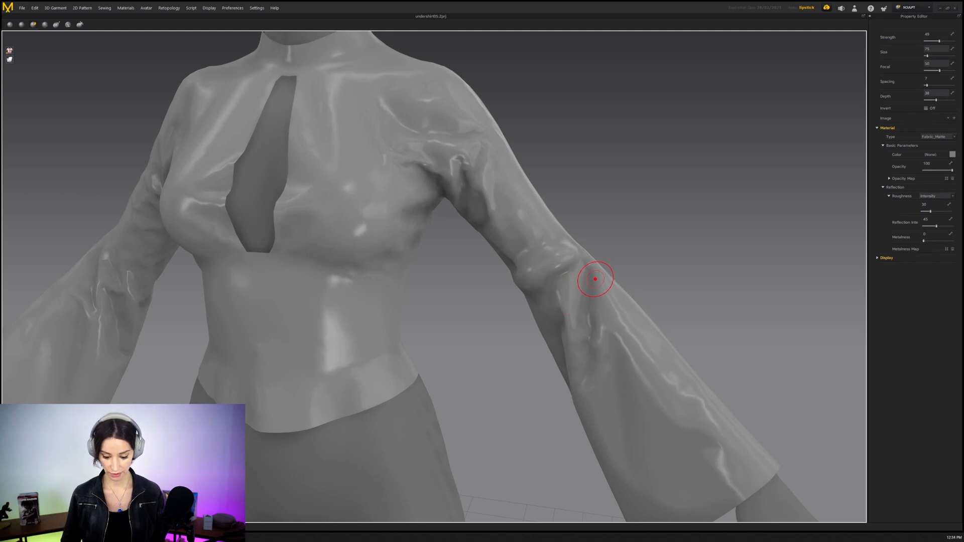
{"action": "mouse_move", "coordinate": [576, 284]}
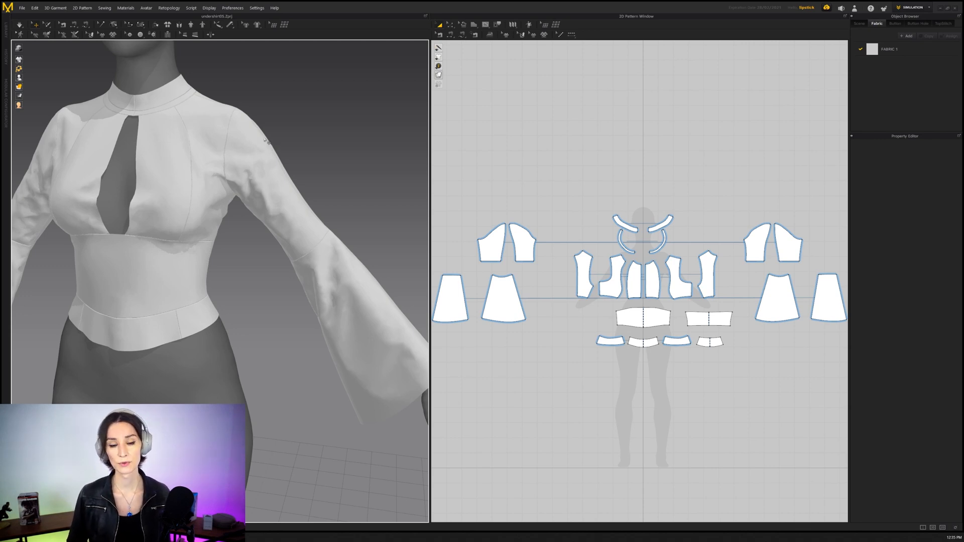
{"action": "mouse_move", "coordinate": [252, 142]}
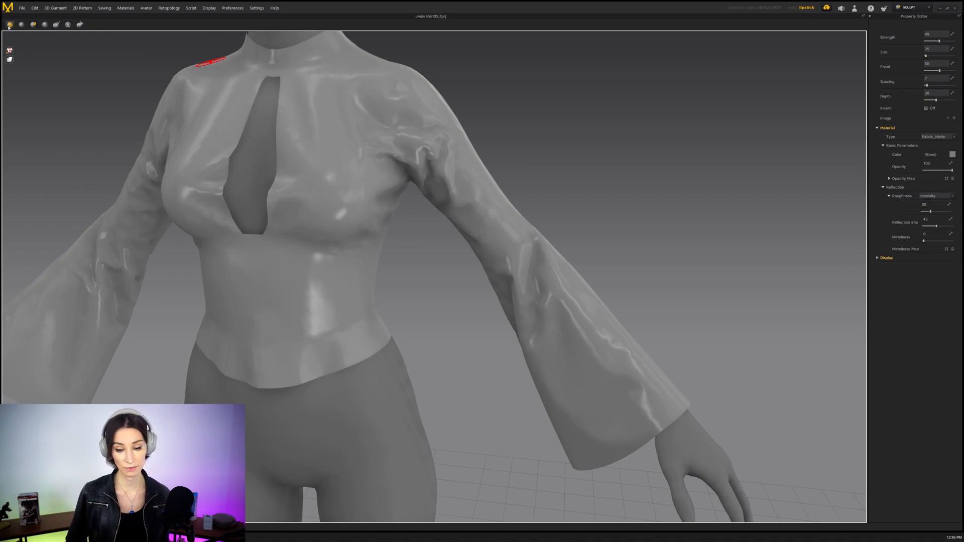
{"action": "mouse_move", "coordinate": [10, 24]}
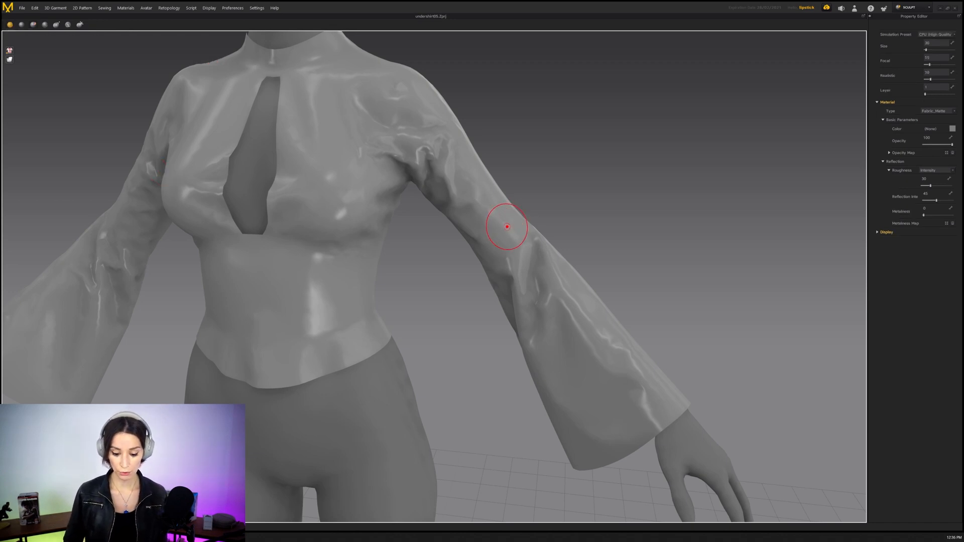
{"action": "mouse_move", "coordinate": [157, 127]}
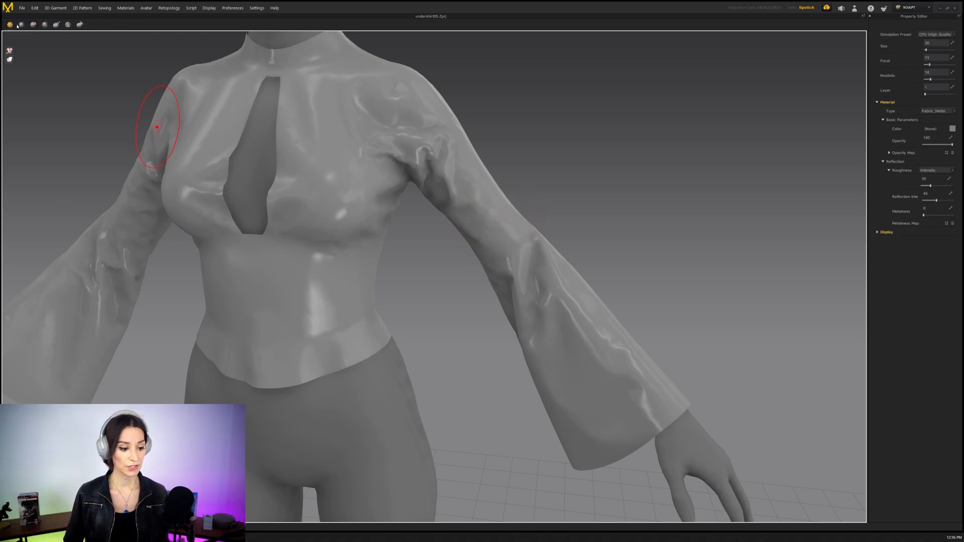
{"action": "mouse_move", "coordinate": [453, 216]}
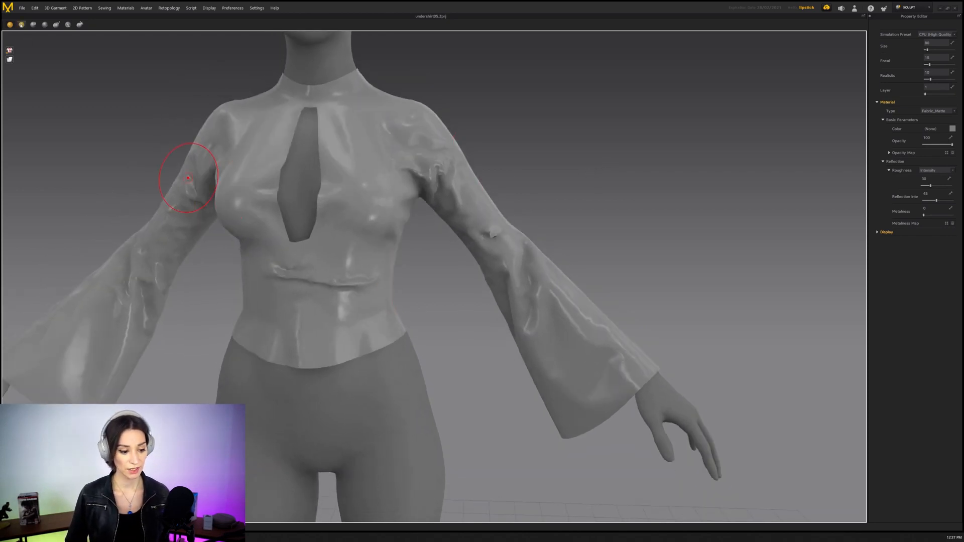
{"action": "mouse_move", "coordinate": [339, 297]}
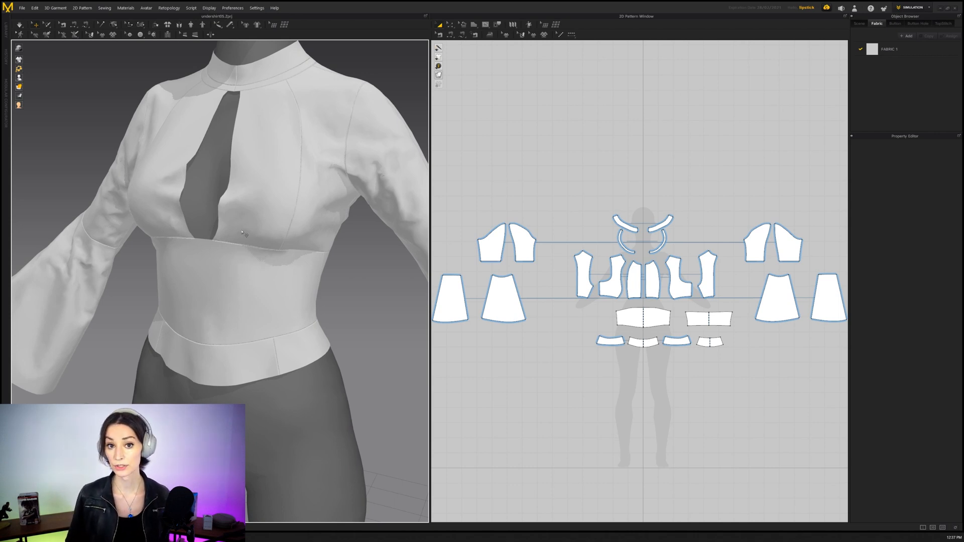
{"action": "left_click", "coordinate": [21, 7]}
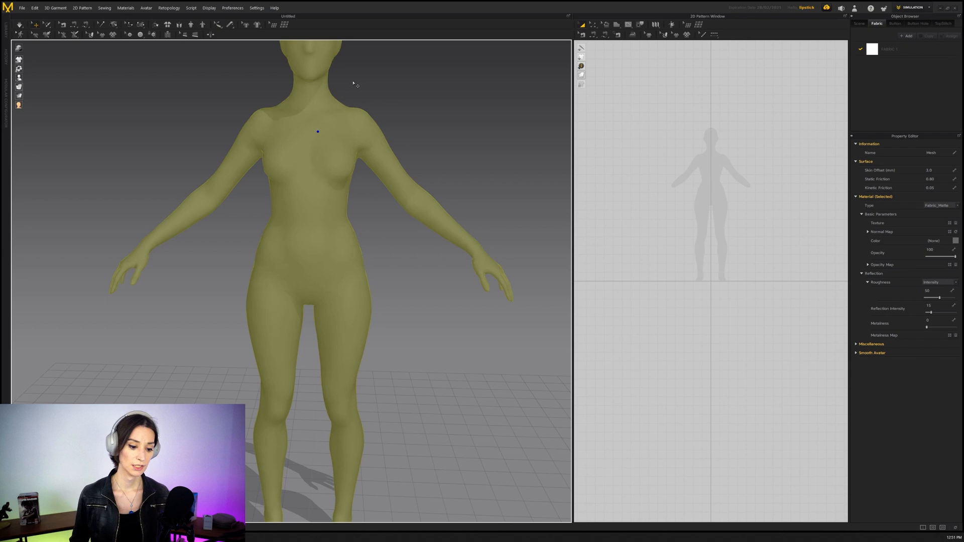
{"action": "mouse_move", "coordinate": [203, 25]}
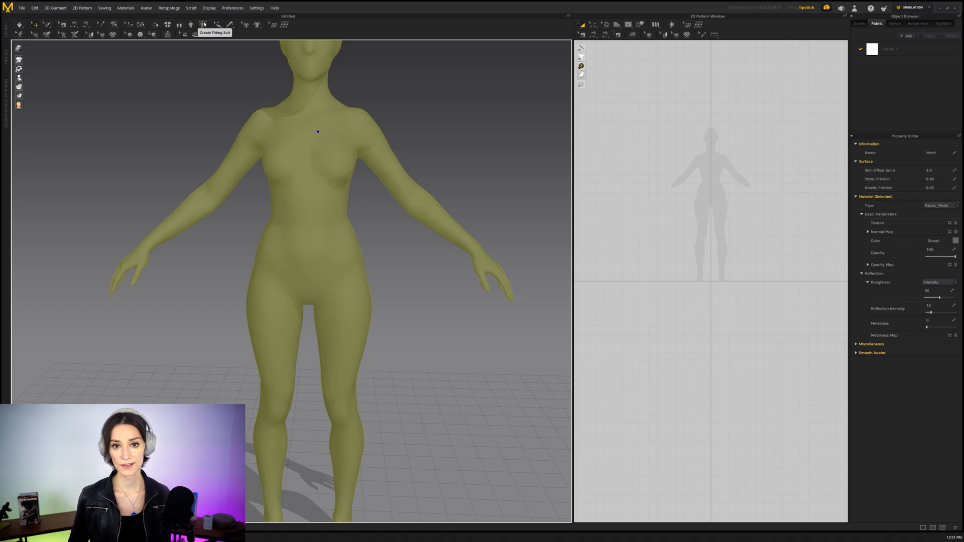
Start Create Fitting Suit and review the reference-line list beside the avatar.
{"action": "left_click", "coordinate": [204, 24]}
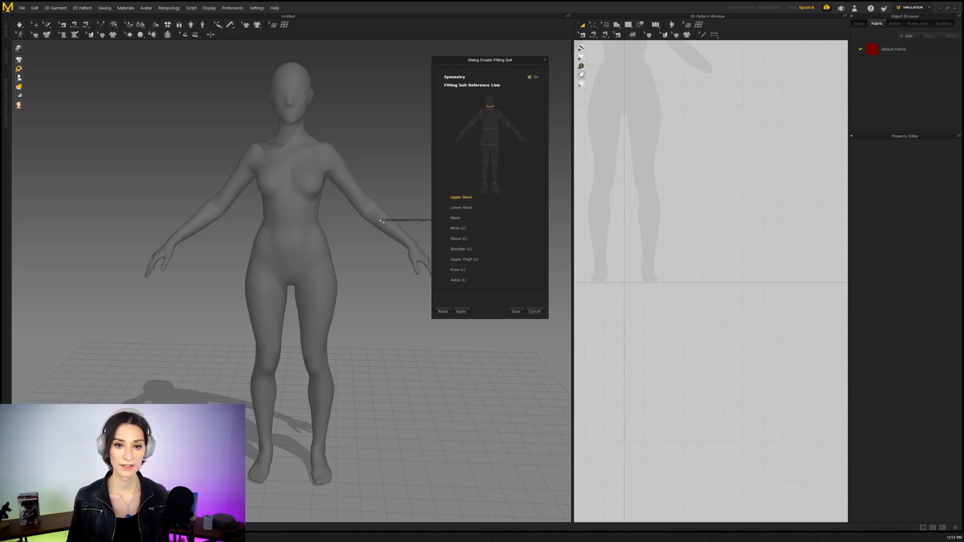
{"action": "mouse_move", "coordinate": [283, 145]}
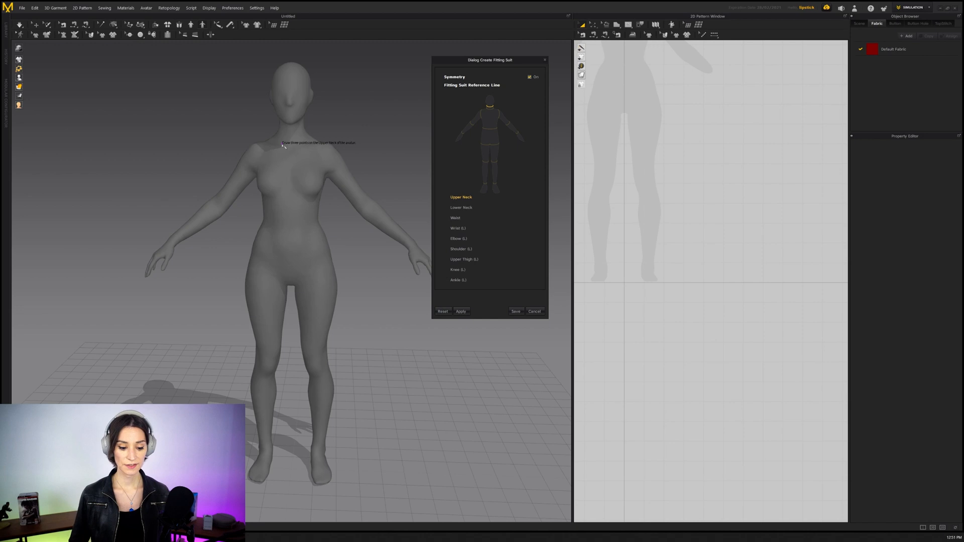
{"action": "mouse_move", "coordinate": [252, 94]}
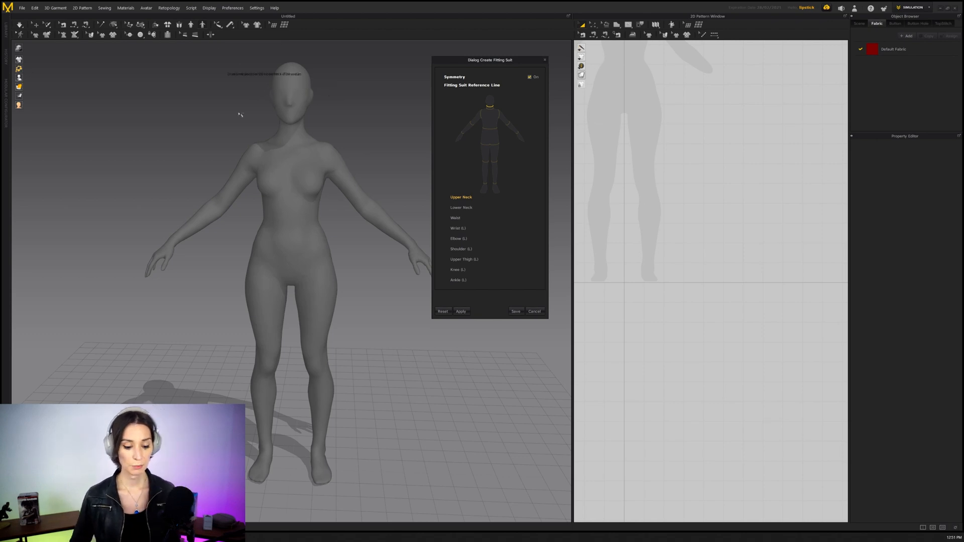
{"action": "scroll", "scroll_direction": "up", "scroll_amount": 3}
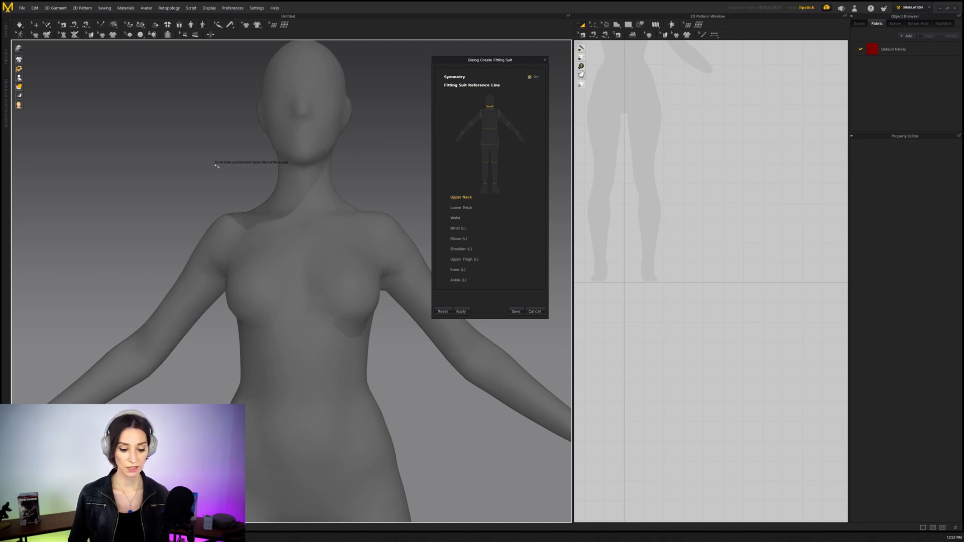
{"action": "mouse_move", "coordinate": [303, 170]}
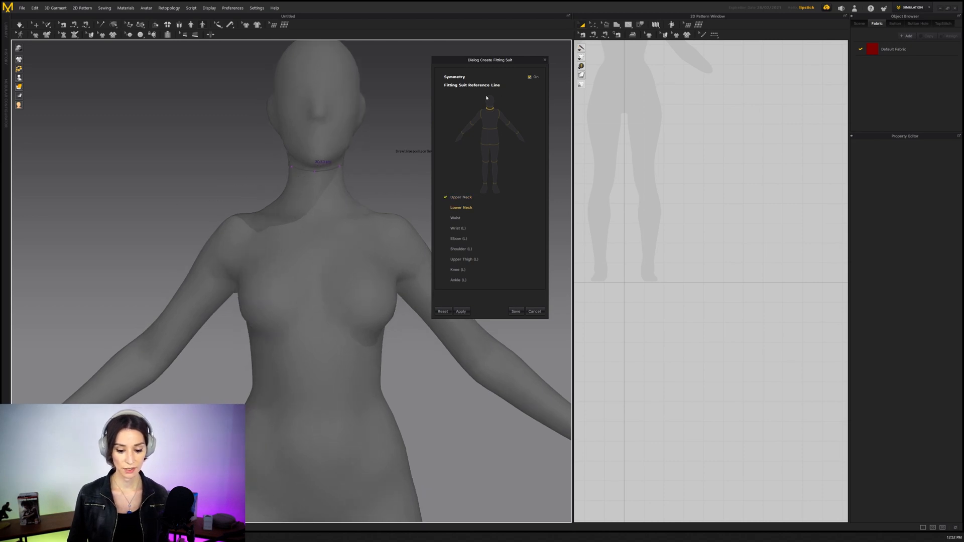
{"action": "mouse_move", "coordinate": [277, 207]}
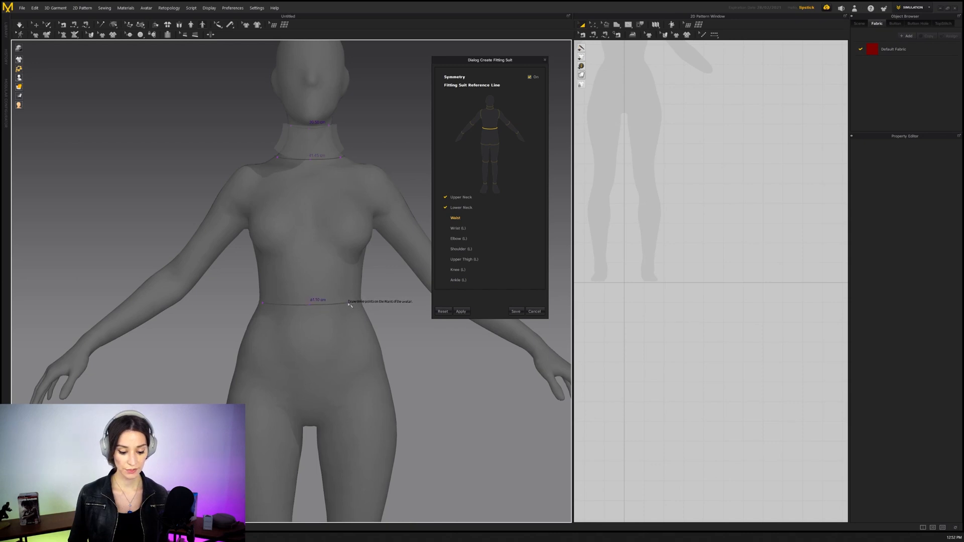
{"action": "mouse_move", "coordinate": [465, 235]}
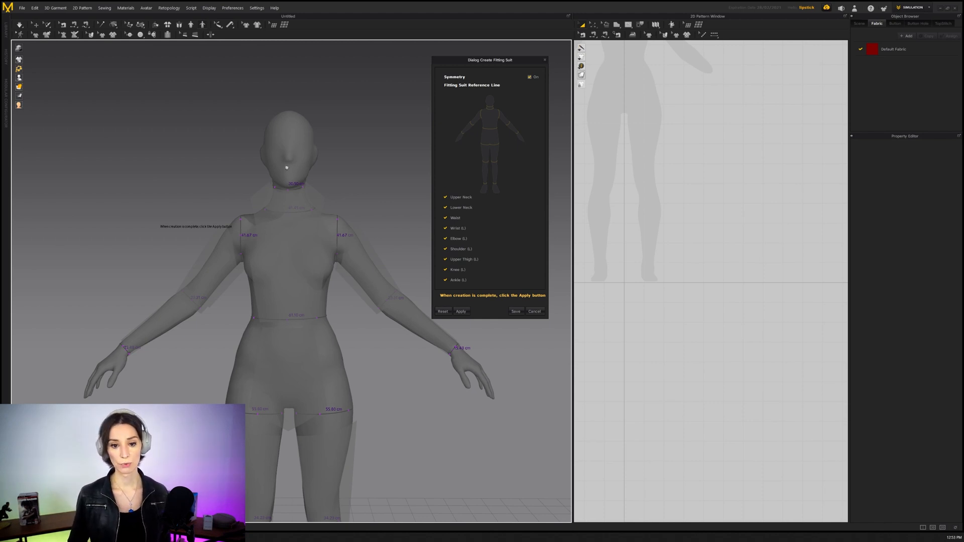
{"action": "mouse_move", "coordinate": [197, 102]}
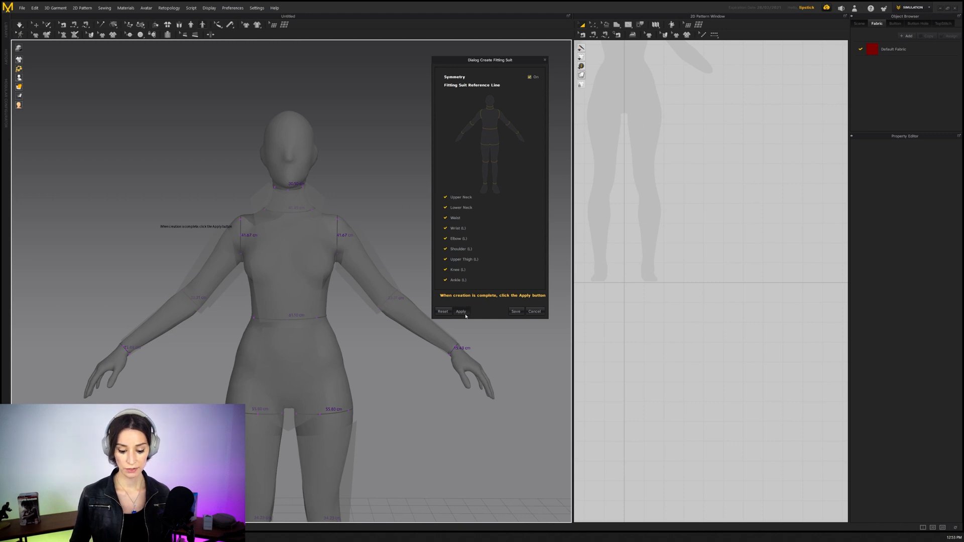
Apply the fitting suit to the avatar and bring up the save window for it.
{"action": "left_click", "coordinate": [461, 311]}
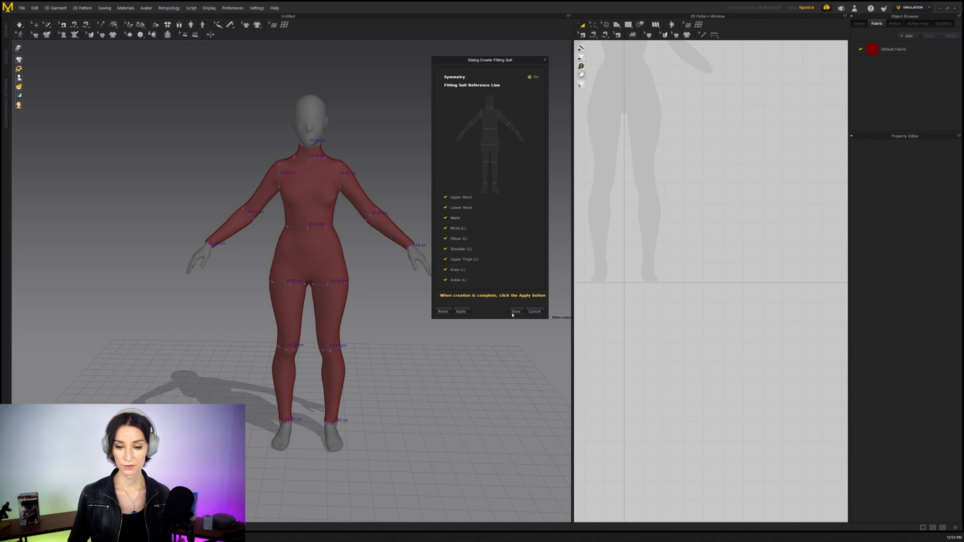
{"action": "left_click", "coordinate": [515, 312]}
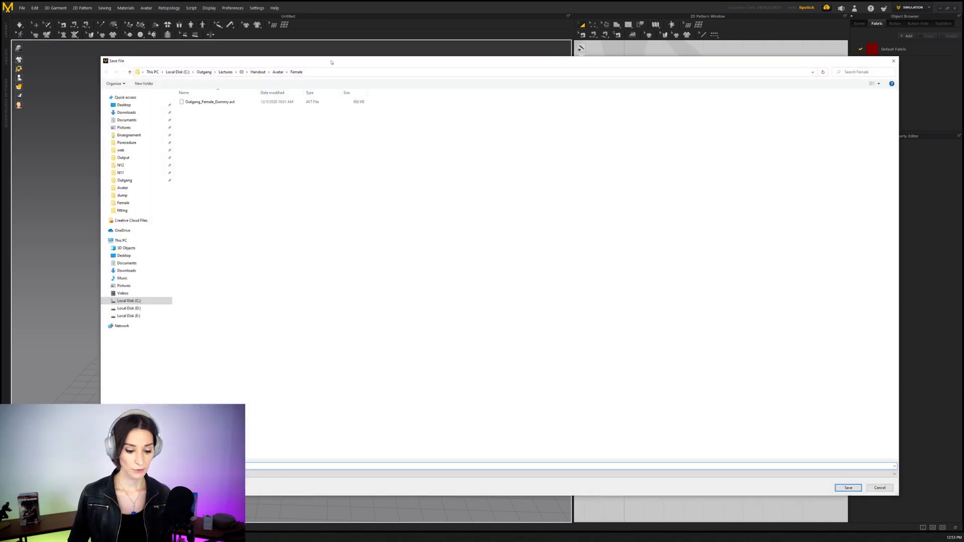
Browse the Female avatar folder in the save window without saving yet.
{"action": "left_click_drag", "start_coordinate": [330, 62], "coordinate": [322, 58]}
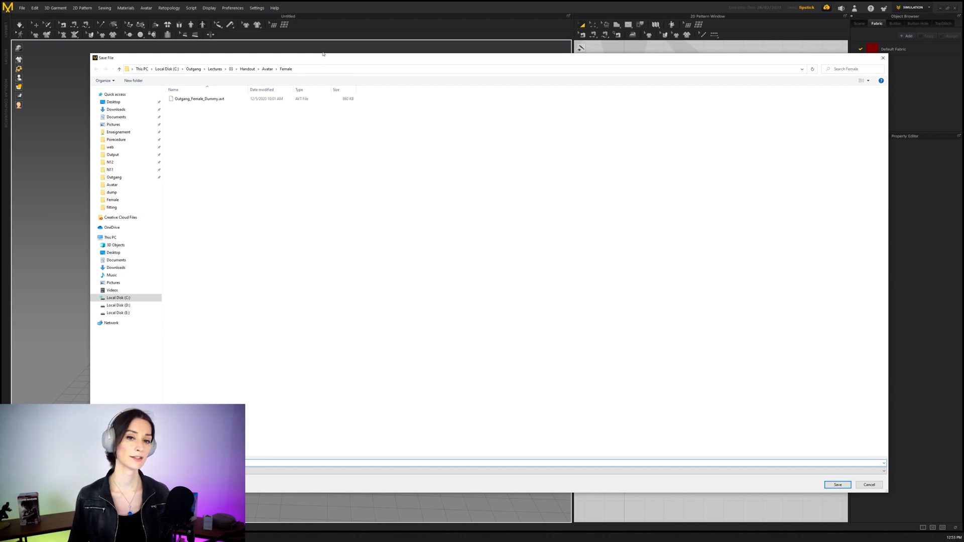
{"action": "mouse_move", "coordinate": [332, 229]}
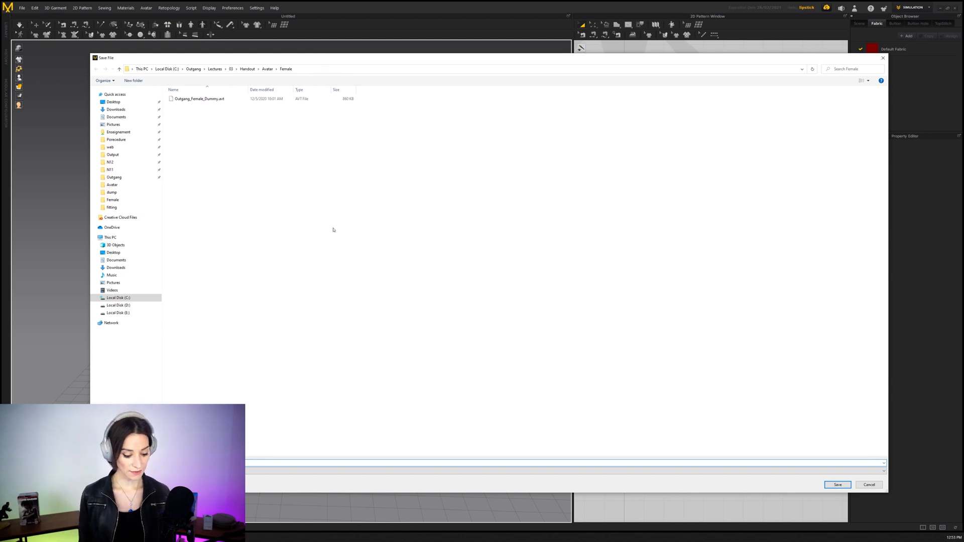
{"action": "left_click", "coordinate": [199, 98]}
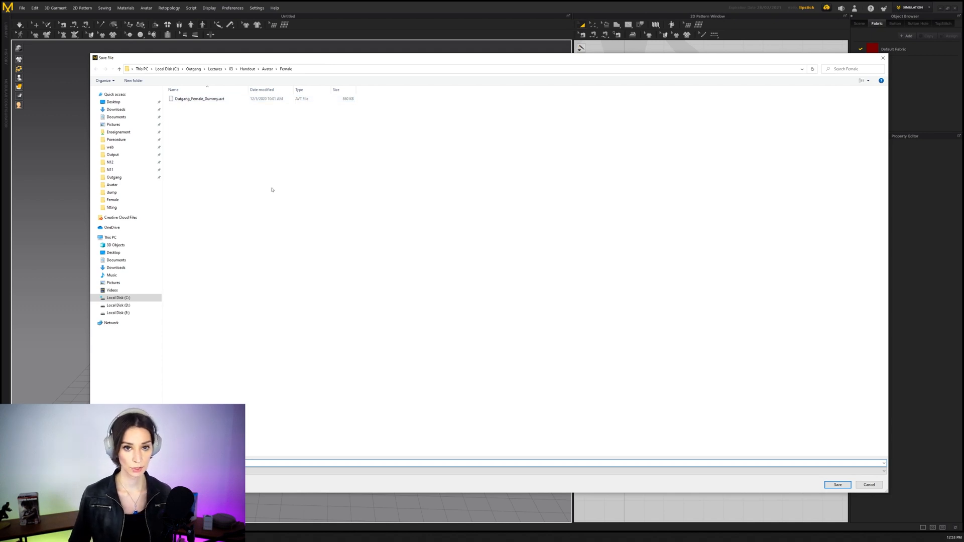
{"action": "mouse_move", "coordinate": [288, 183]}
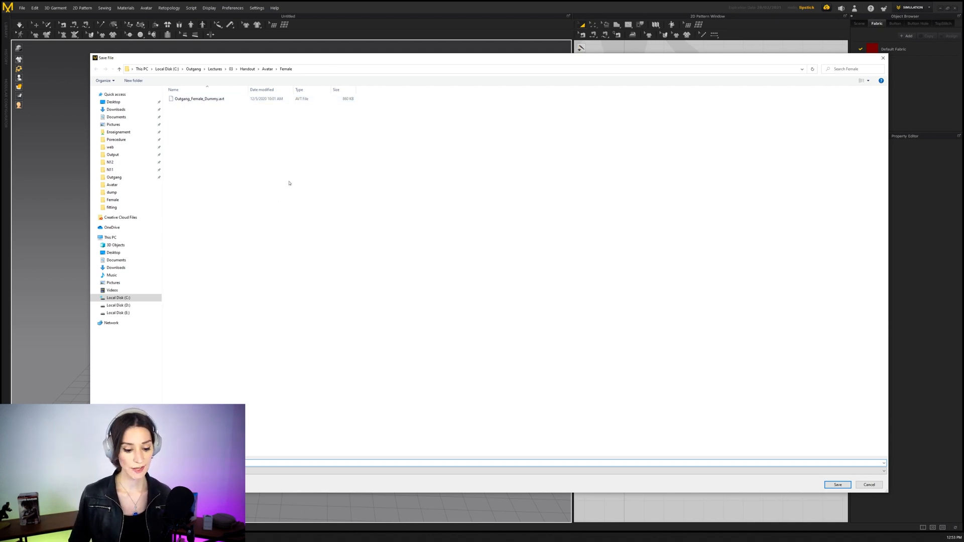
{"action": "mouse_move", "coordinate": [298, 188]}
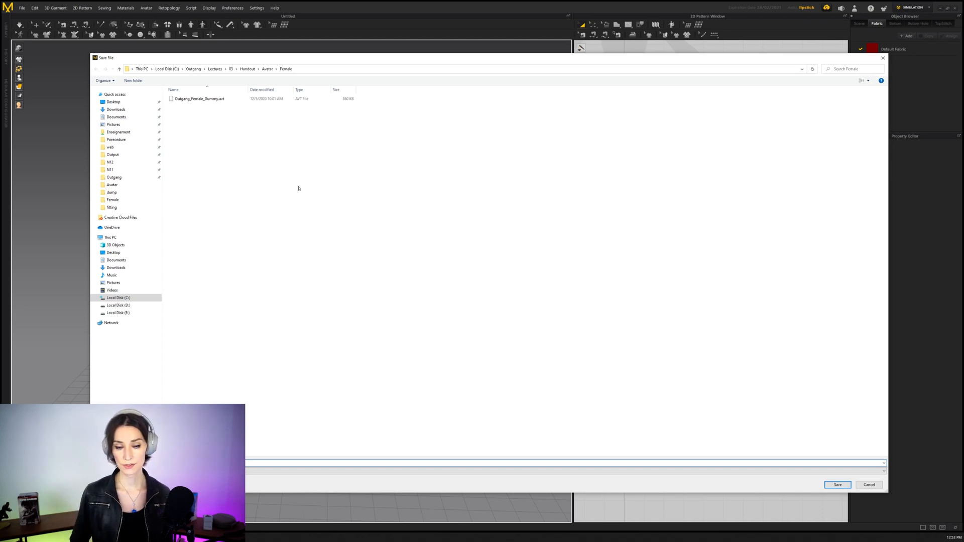
{"action": "mouse_move", "coordinate": [734, 356]}
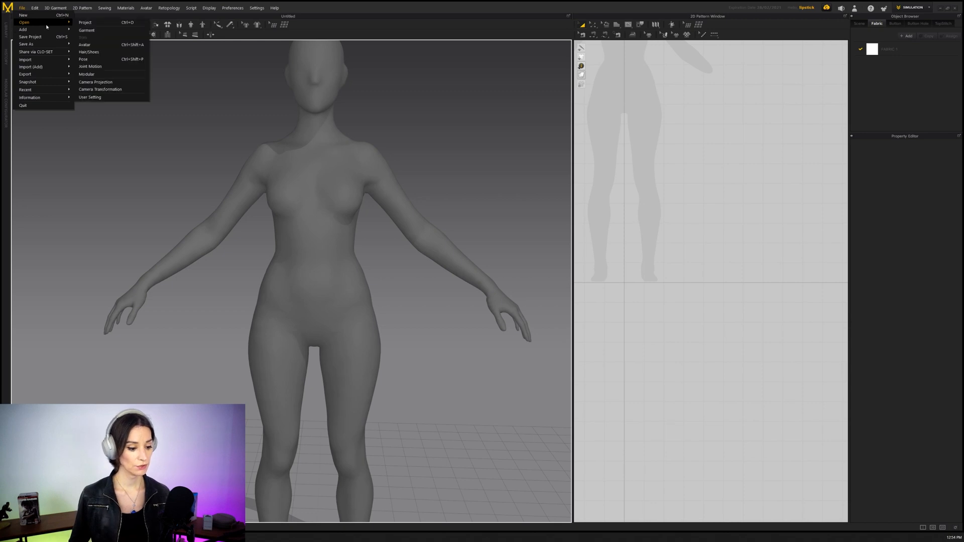
{"action": "mouse_move", "coordinate": [23, 29]}
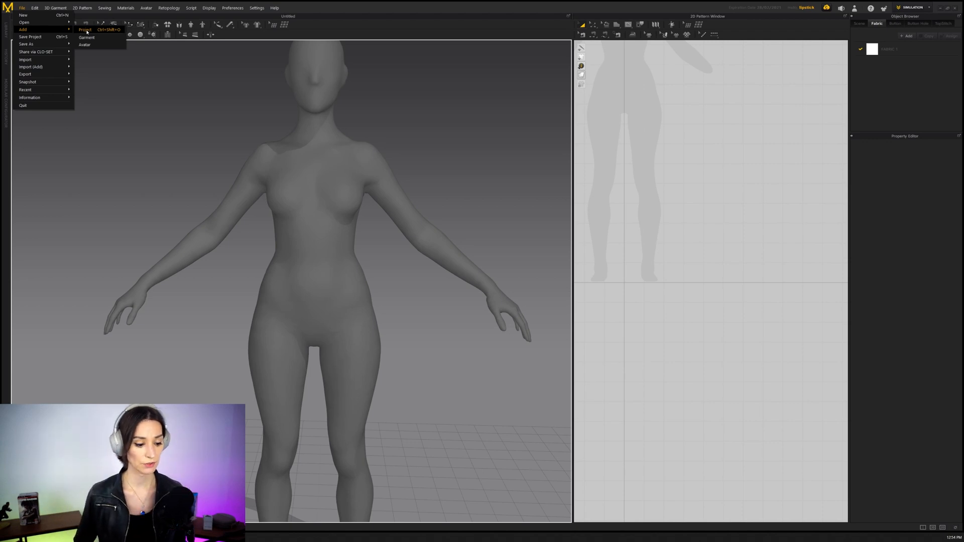
Use File > Add > Project to browse the dump folder with the pants test project.
{"action": "left_click", "coordinate": [85, 29]}
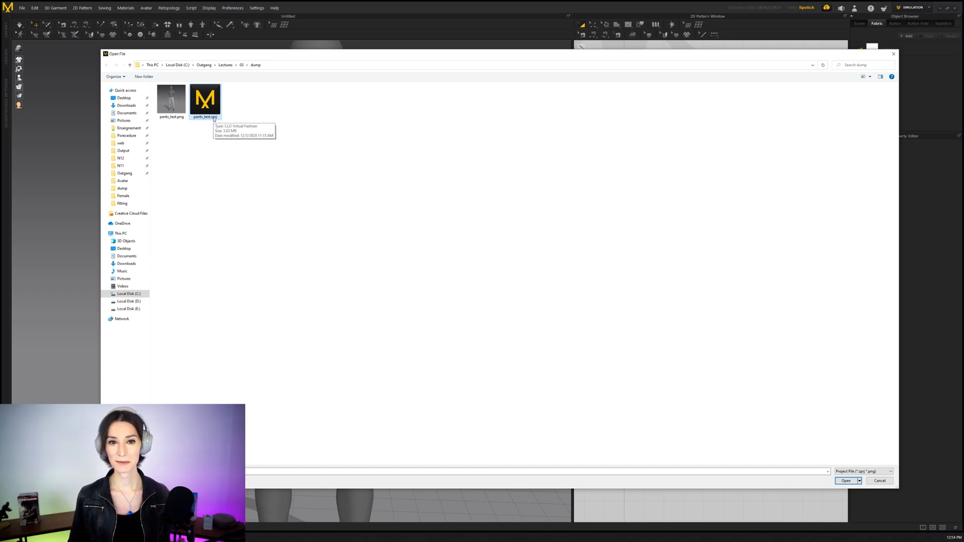
{"action": "mouse_move", "coordinate": [488, 242]}
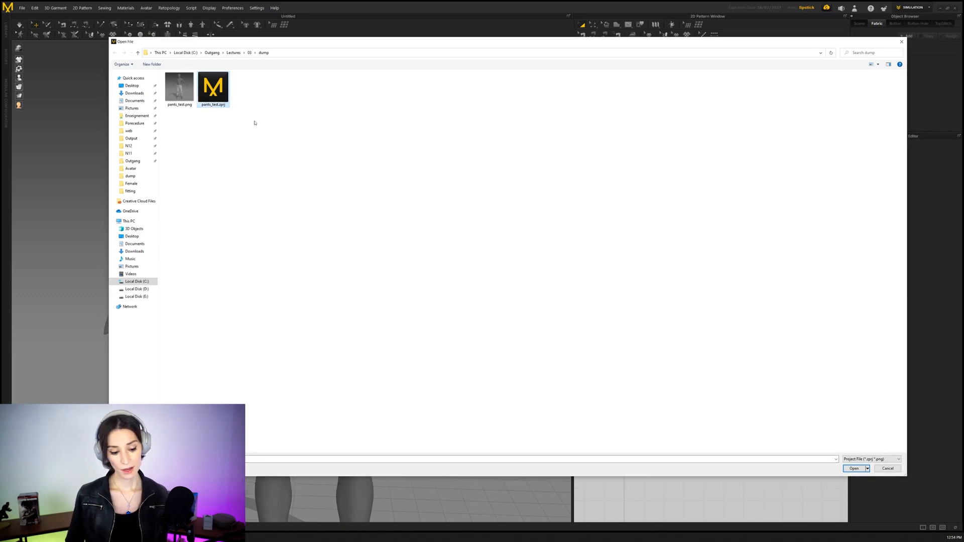
Add pants_test.zpj with only its Garment, leaving out the Avatar.
{"action": "left_click", "coordinate": [854, 468]}
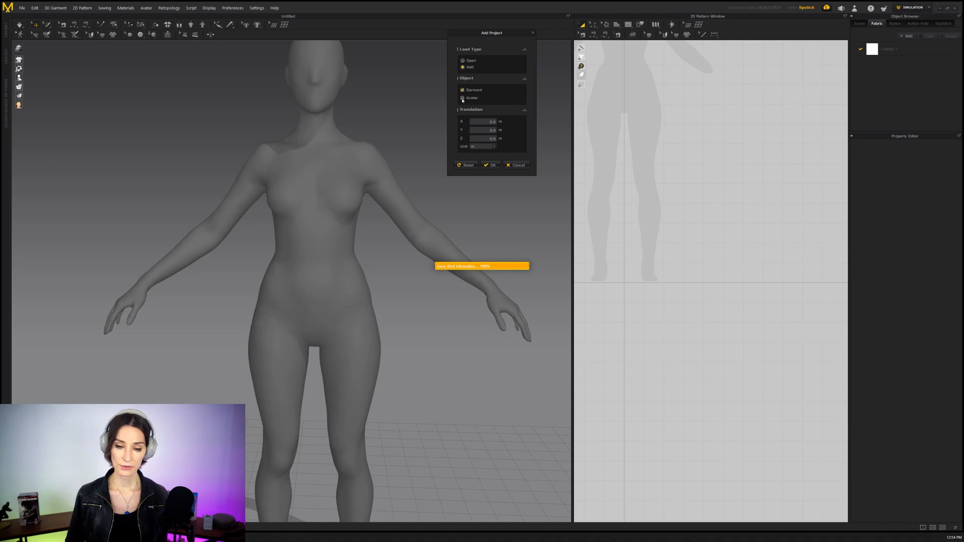
{"action": "left_click", "coordinate": [462, 97]}
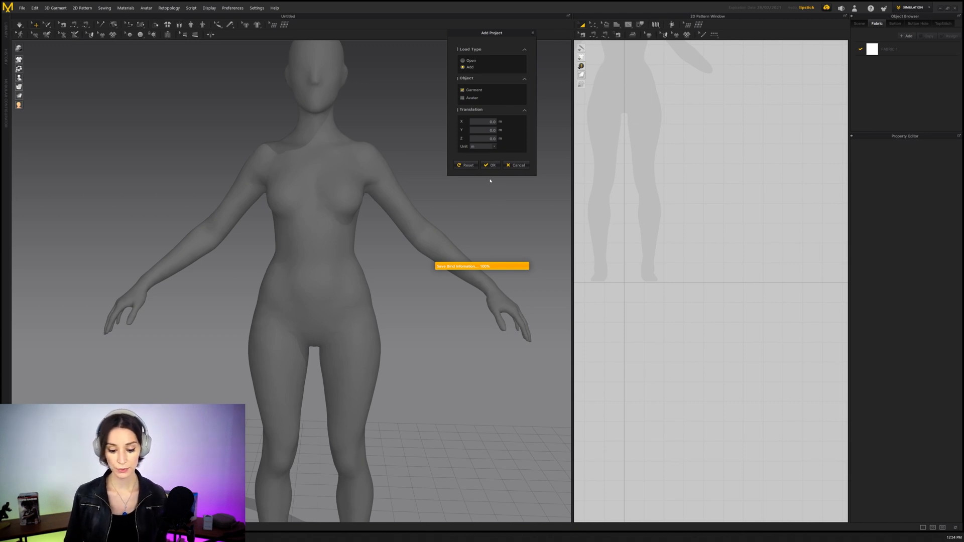
{"action": "left_click", "coordinate": [491, 164]}
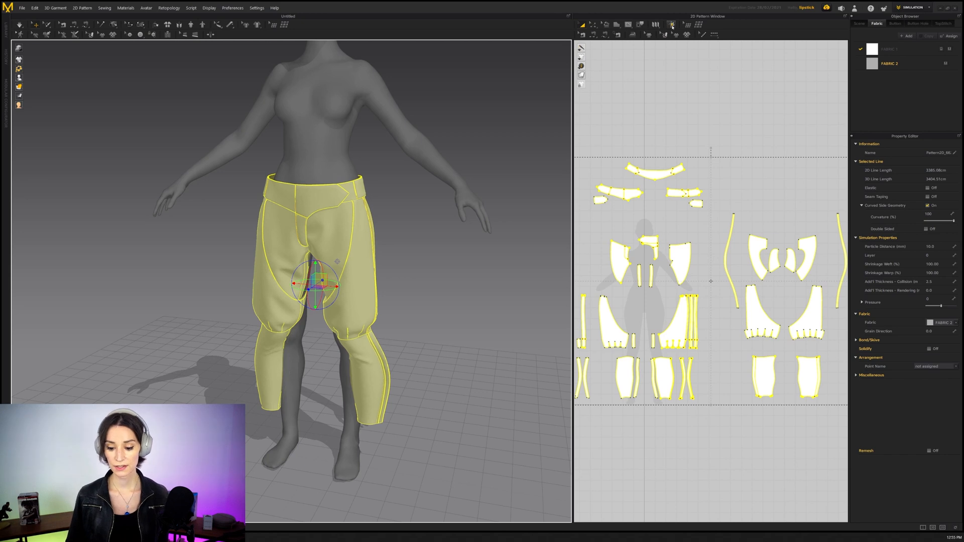
{"action": "mouse_move", "coordinate": [672, 24]}
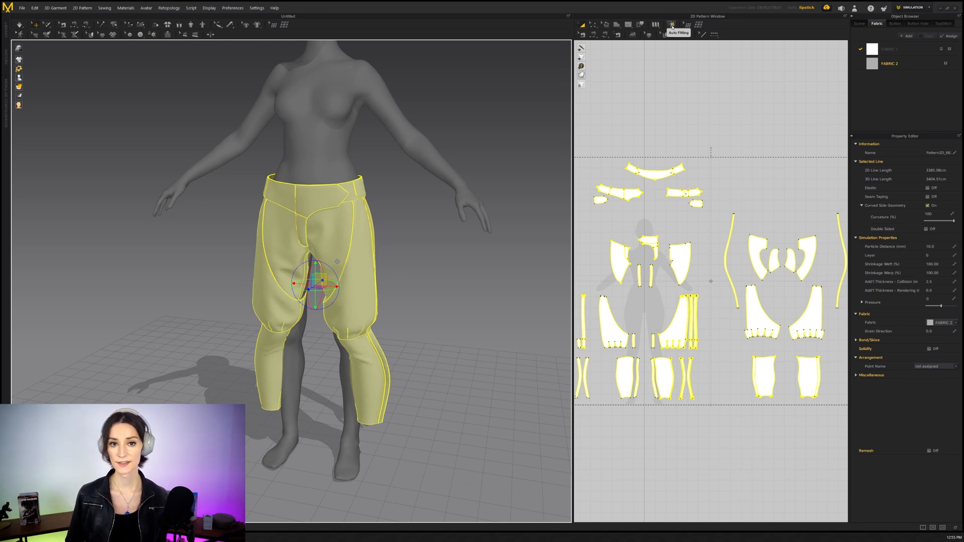
Run Auto Fitting on the pants with Maintain Pattern Curvature at 100%.
{"action": "left_click", "coordinate": [672, 25]}
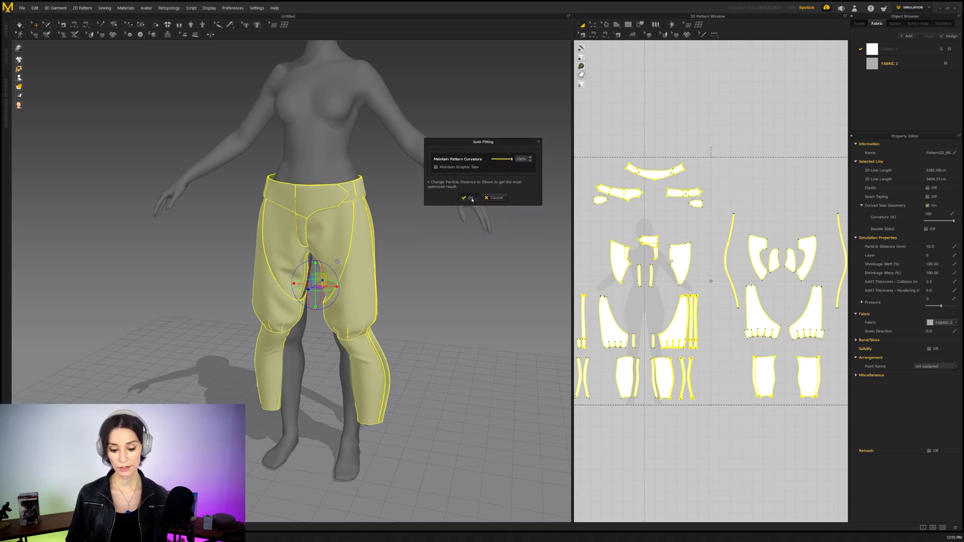
{"action": "left_click", "coordinate": [467, 198]}
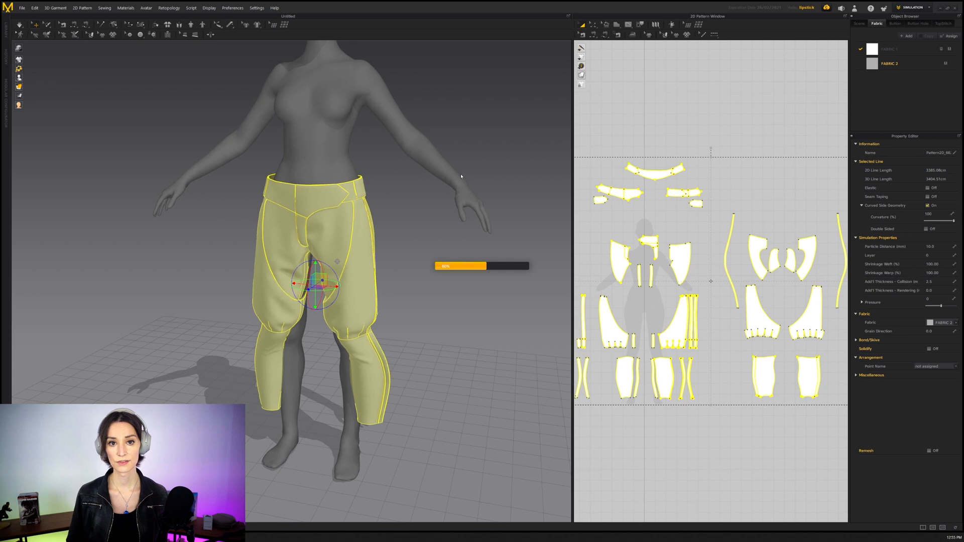
{"action": "mouse_move", "coordinate": [446, 180]}
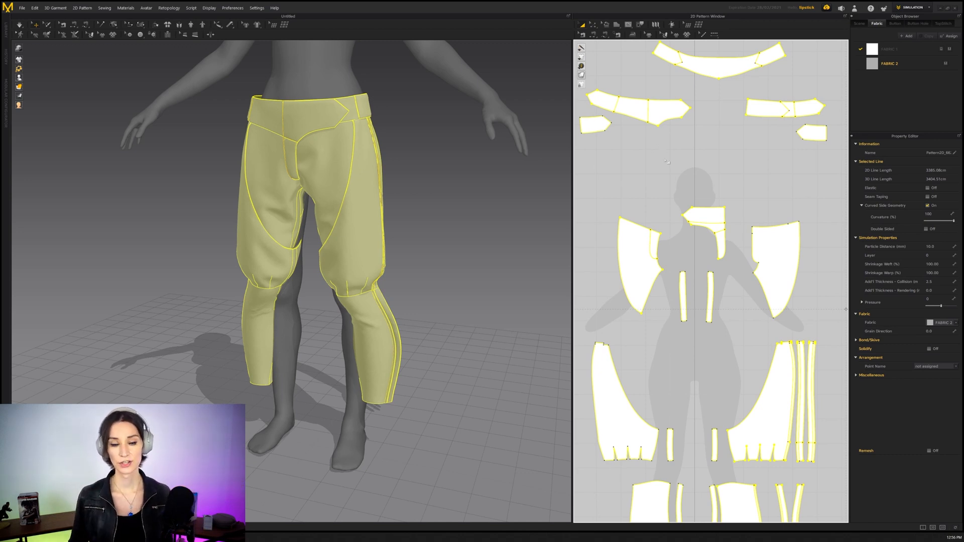
{"action": "mouse_move", "coordinate": [593, 107]}
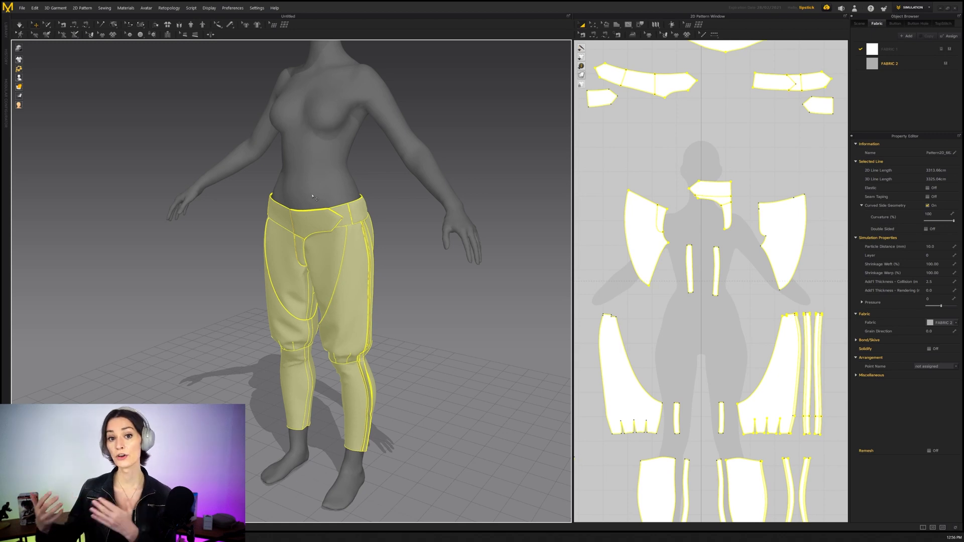
{"action": "mouse_move", "coordinate": [350, 97]}
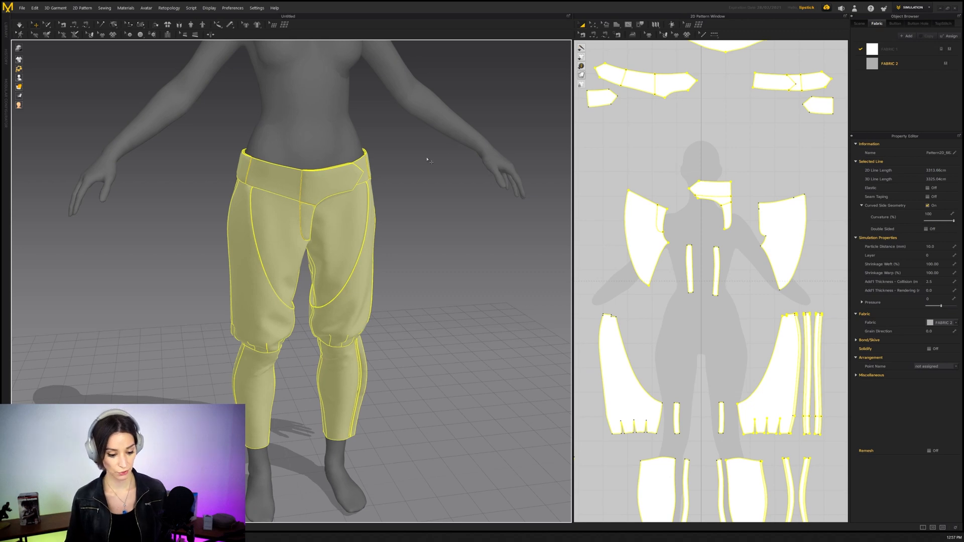
{"action": "mouse_move", "coordinate": [439, 147]}
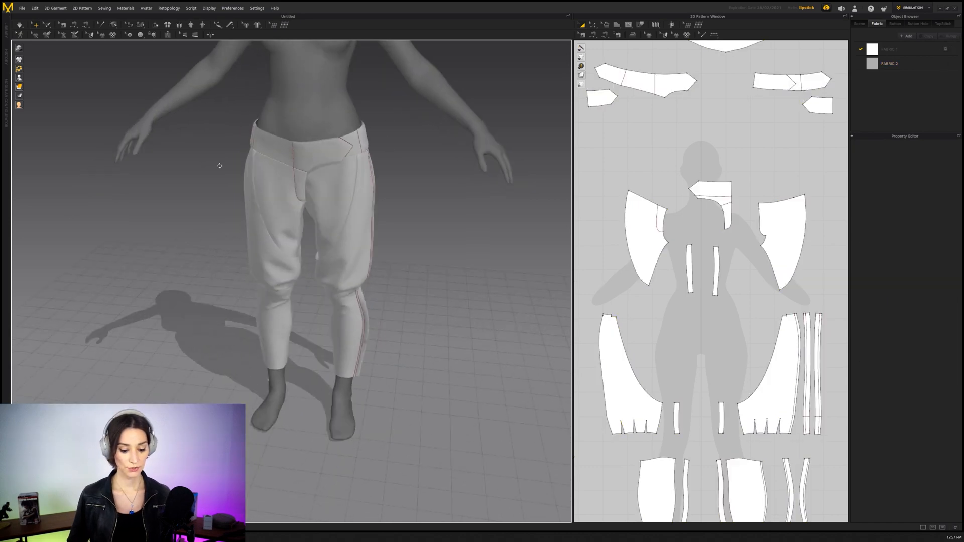
{"action": "mouse_move", "coordinate": [228, 125]}
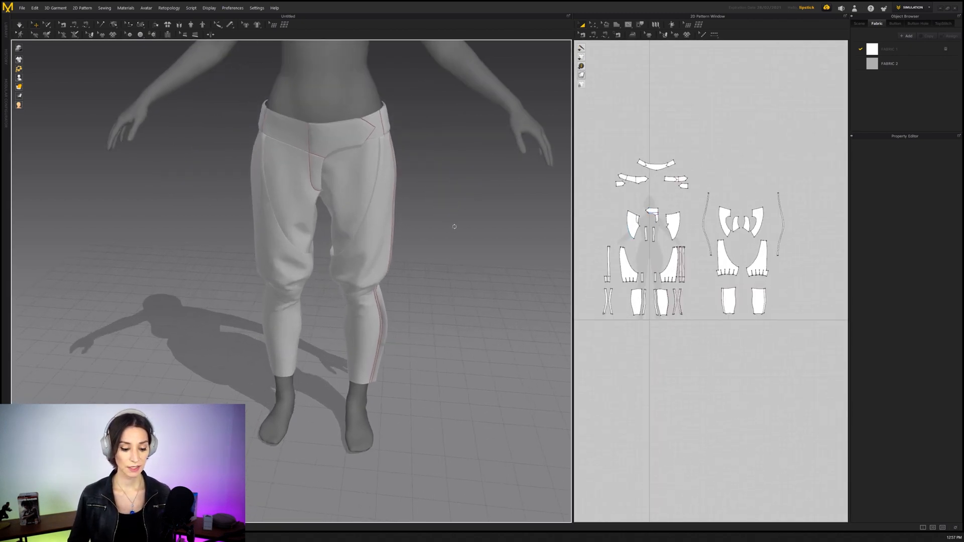
After the pants finish fitting, begin opening another project.
{"action": "left_click", "coordinate": [22, 7]}
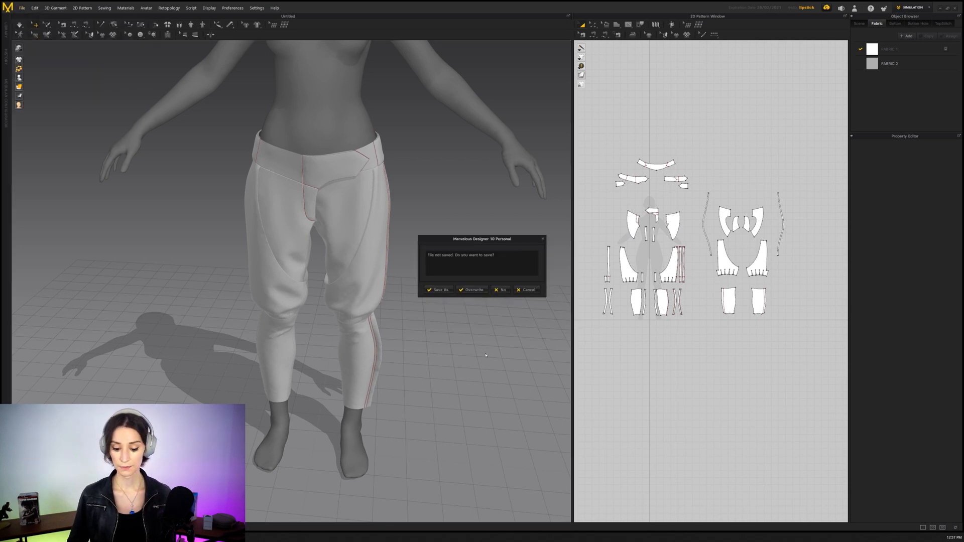
Discard the unsaved pants scene and start opening the blouse project.
{"action": "left_click", "coordinate": [503, 289]}
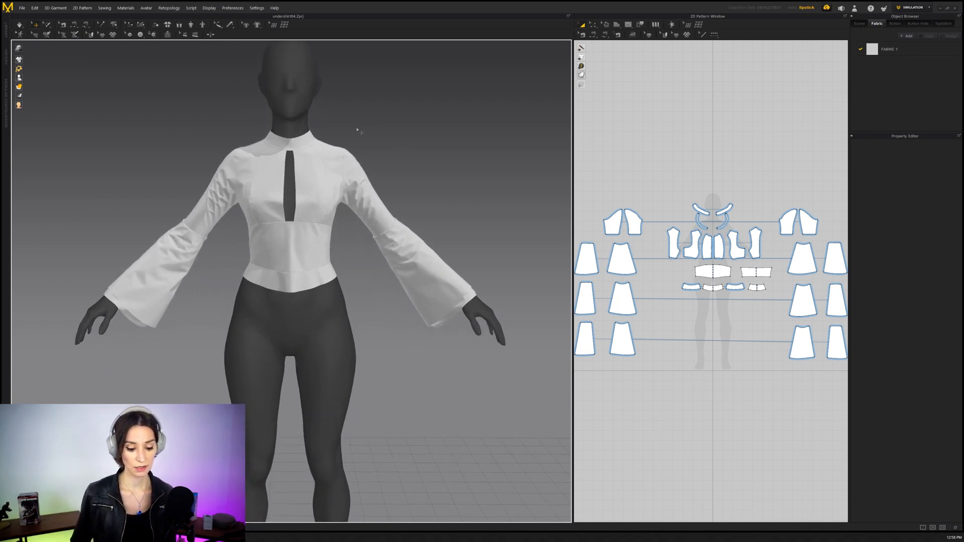
{"action": "left_click", "coordinate": [21, 7]}
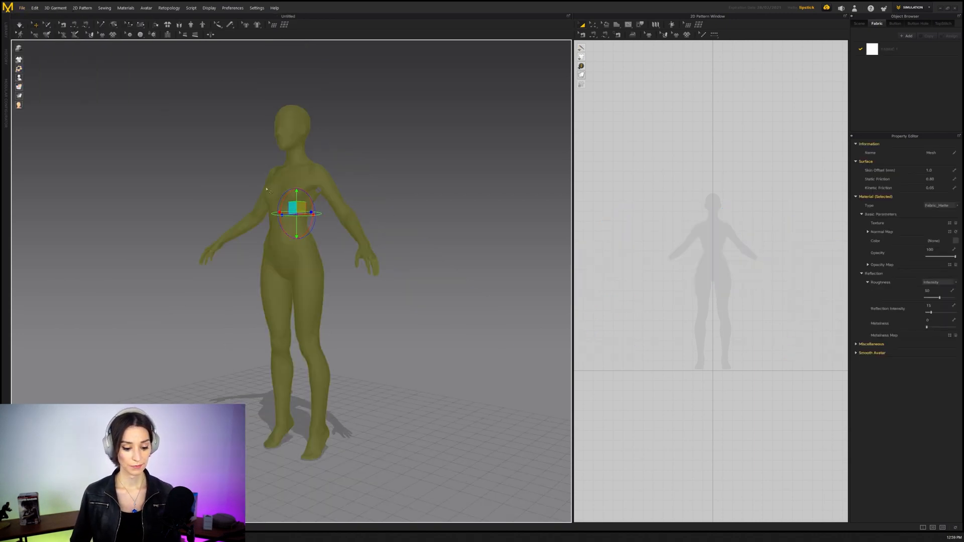
Bring the saved bell-sleeved blouse project into the avatar scene via File > Open.
{"action": "left_click", "coordinate": [21, 7]}
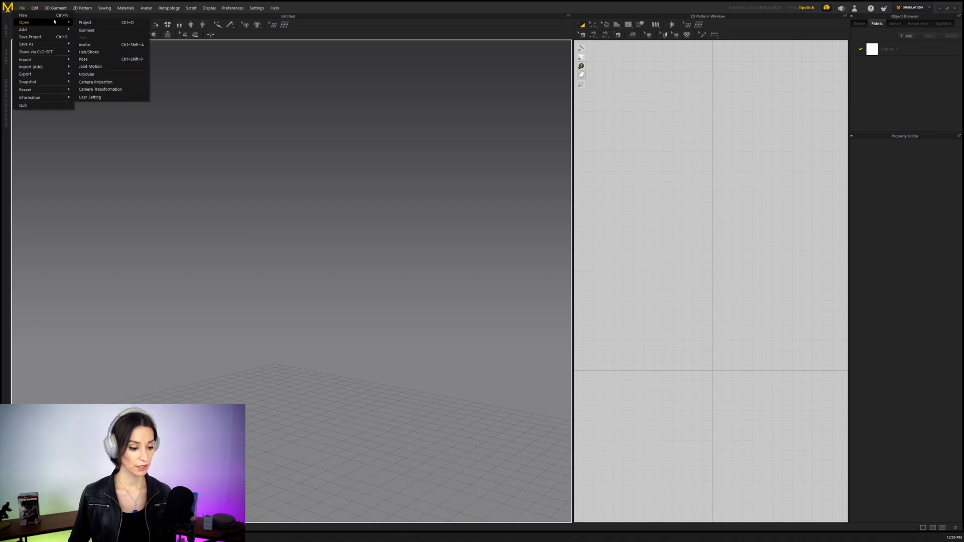
{"action": "mouse_move", "coordinate": [25, 73]}
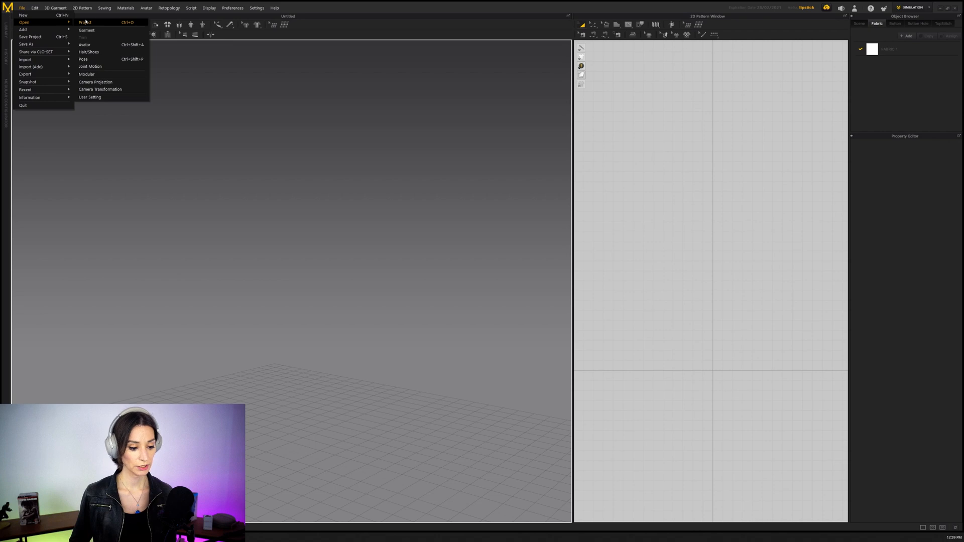
{"action": "left_click", "coordinate": [86, 30]}
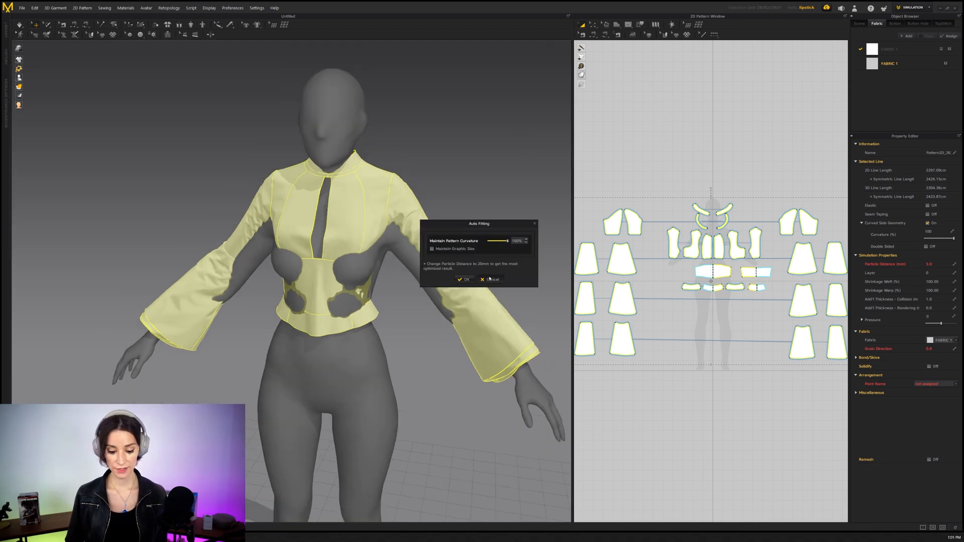
Run Auto Fitting on the blouse and deselect it to inspect the waist poke-through.
{"action": "left_click", "coordinate": [465, 279]}
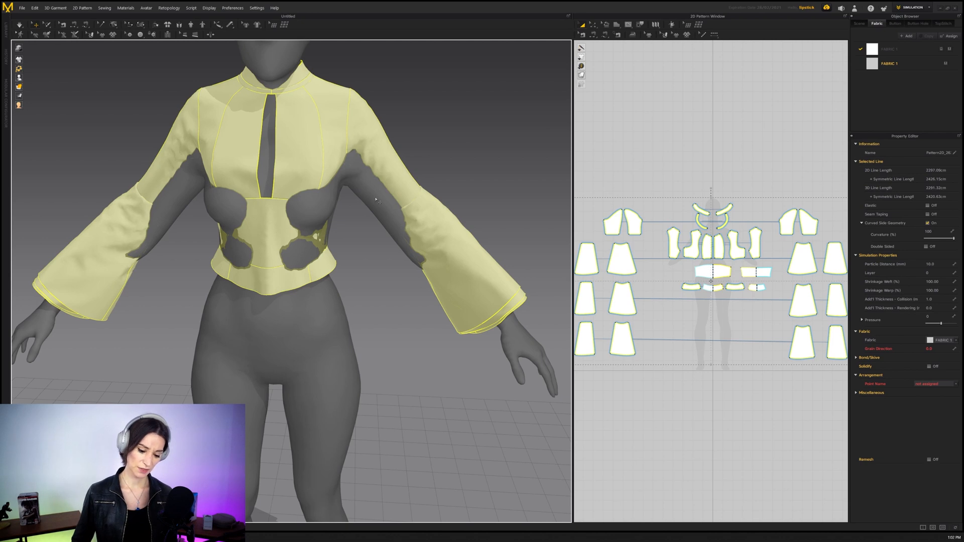
{"action": "left_click", "coordinate": [301, 137]}
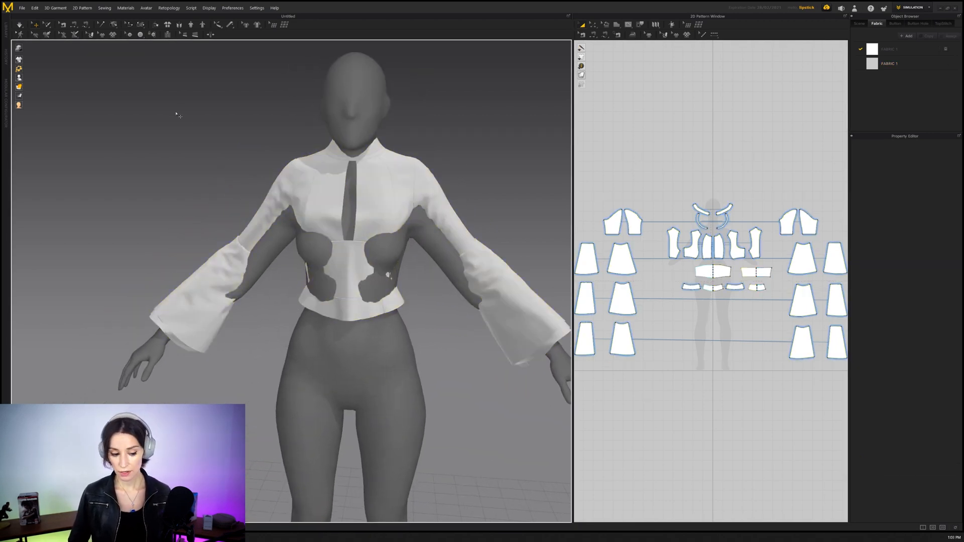
{"action": "left_click", "coordinate": [21, 7]}
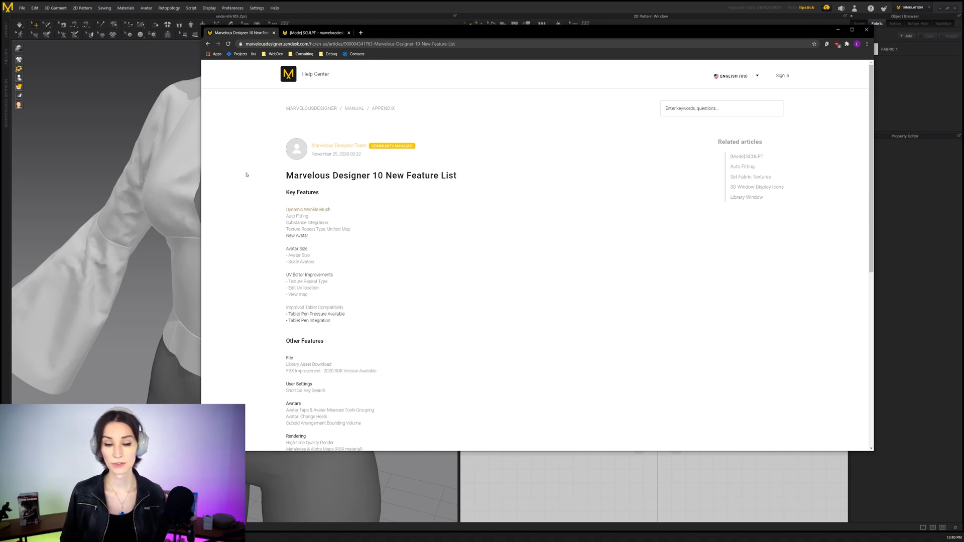
{"action": "scroll", "scroll_direction": "down", "scroll_amount": 3}
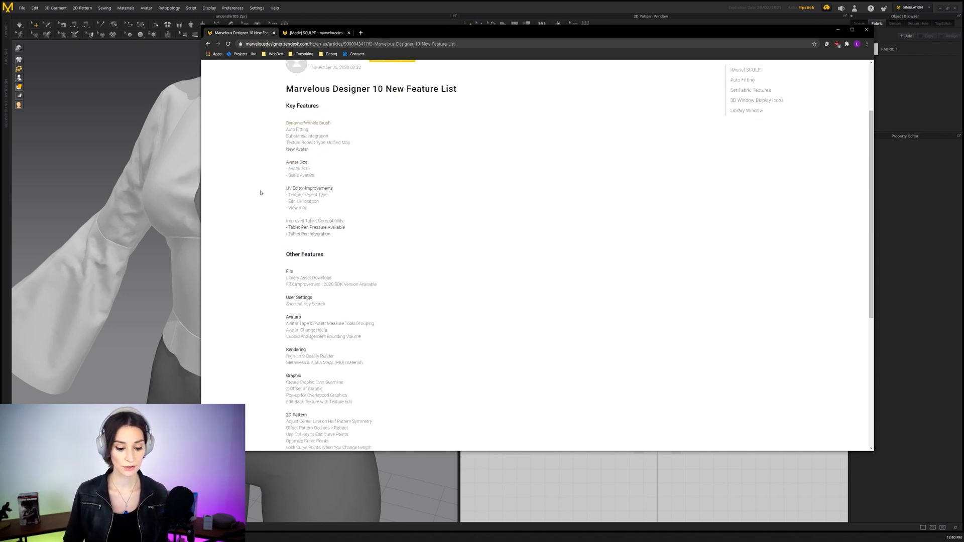
{"action": "scroll", "scroll_direction": "up", "scroll_amount": 3}
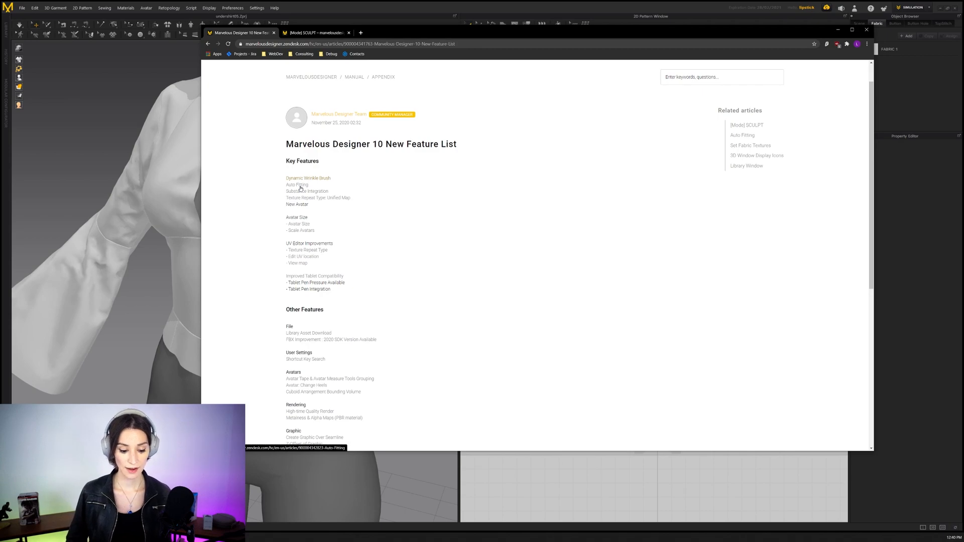